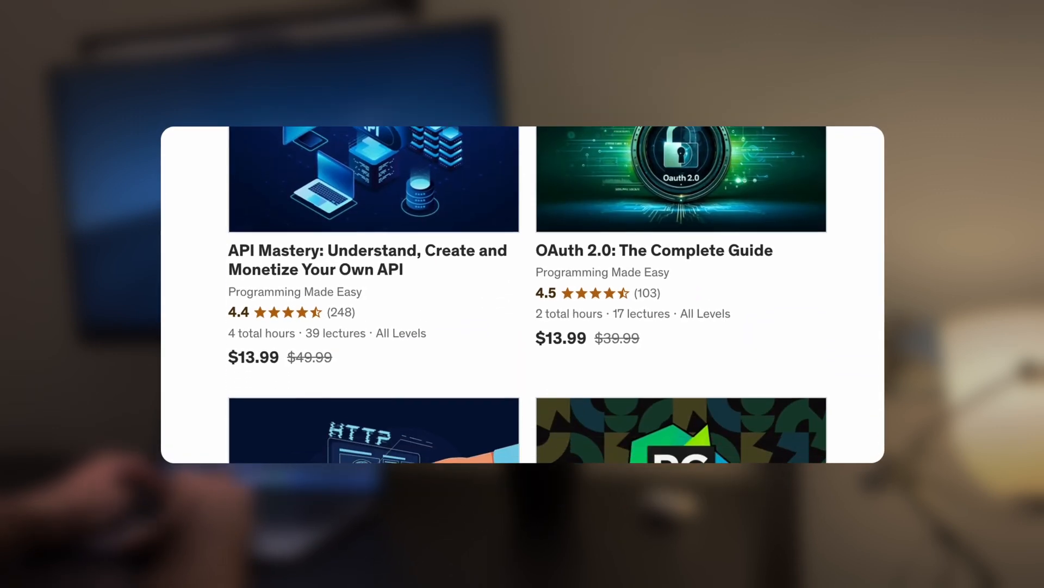
scroll("down", 3)
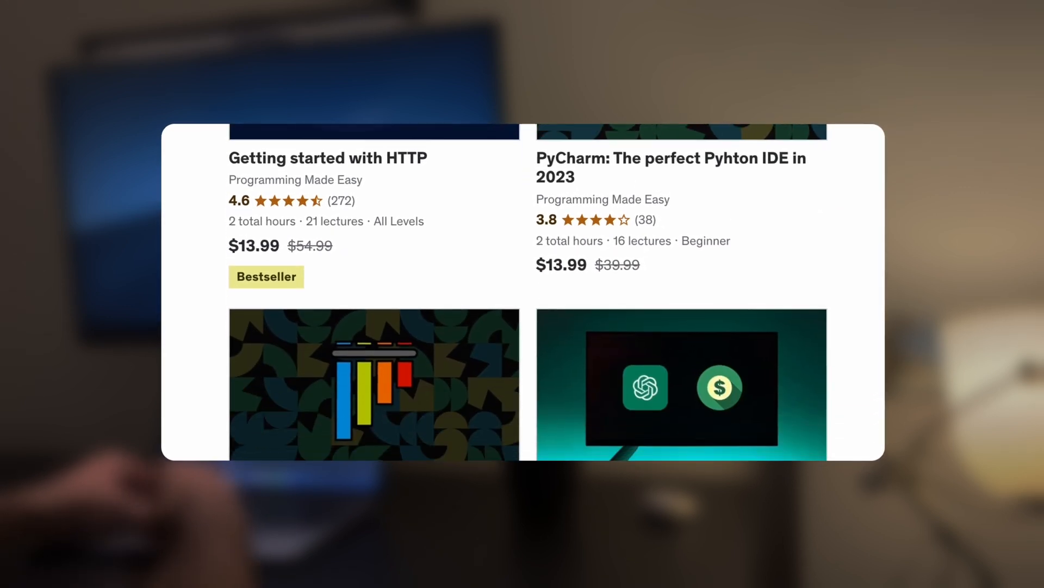
scroll("down", 3)
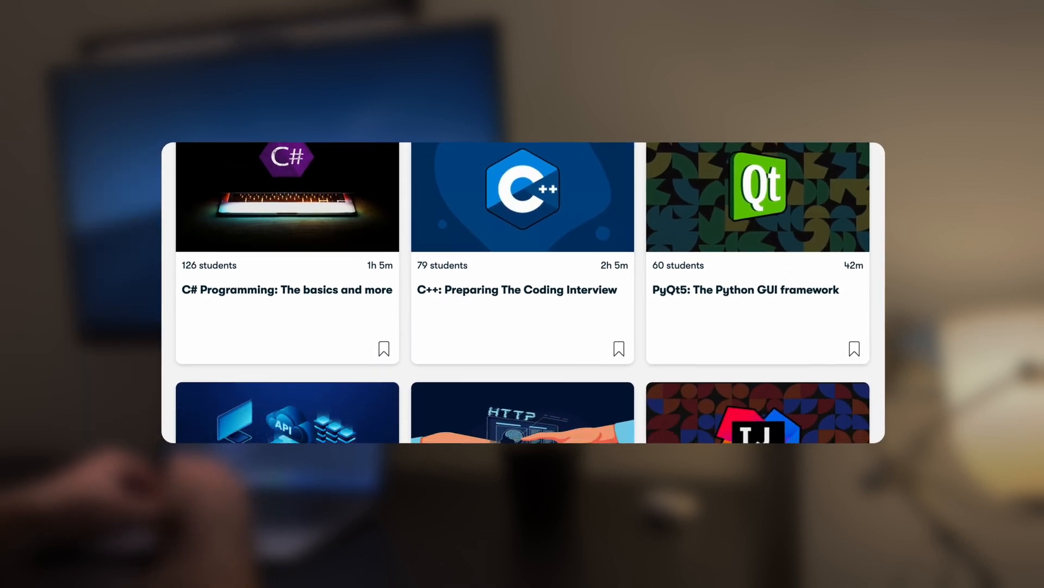
scroll("down", 3)
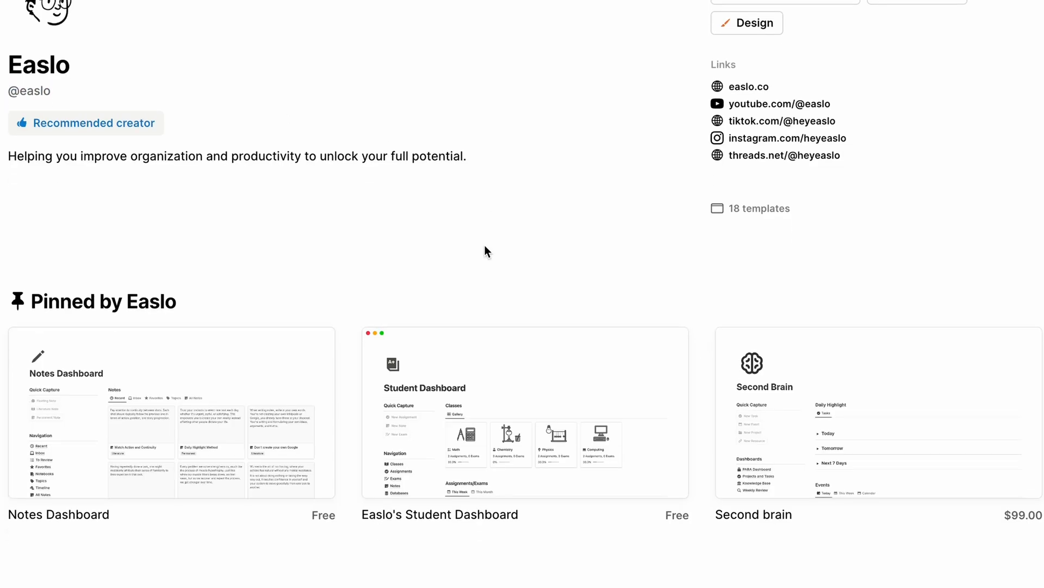
scroll("down", 3)
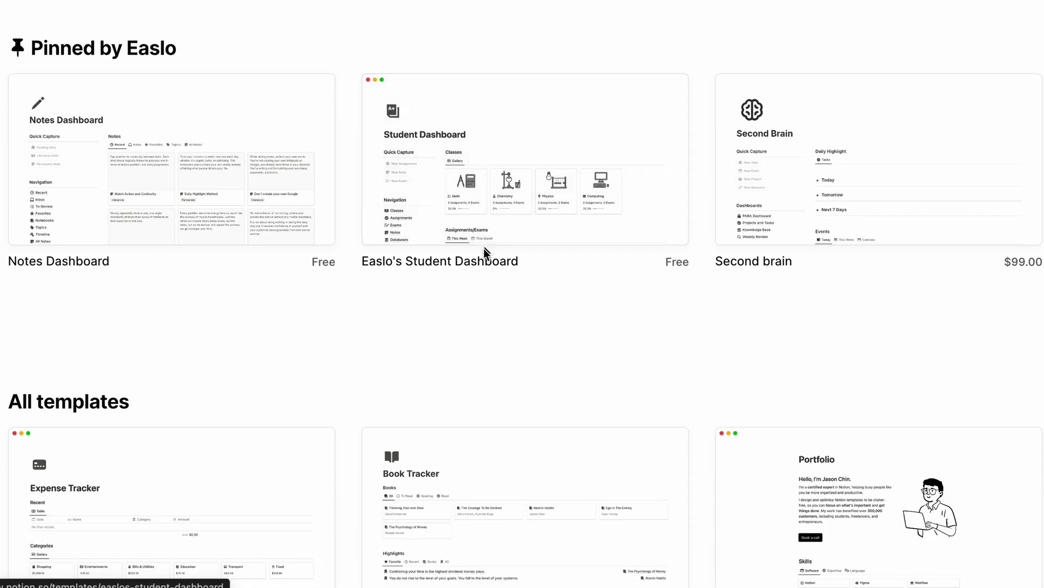
scroll("down", 3)
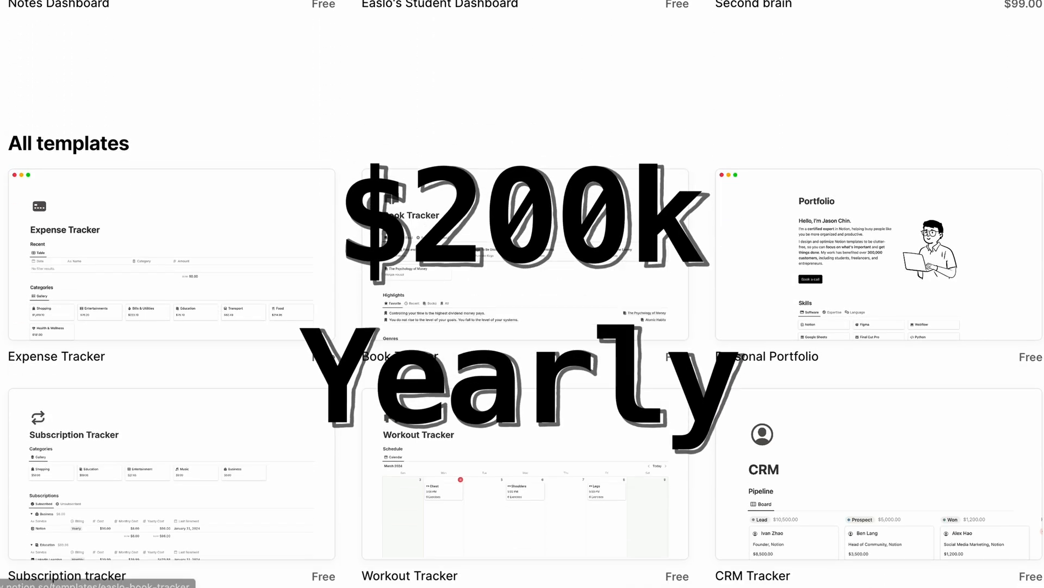
scroll("down", 3)
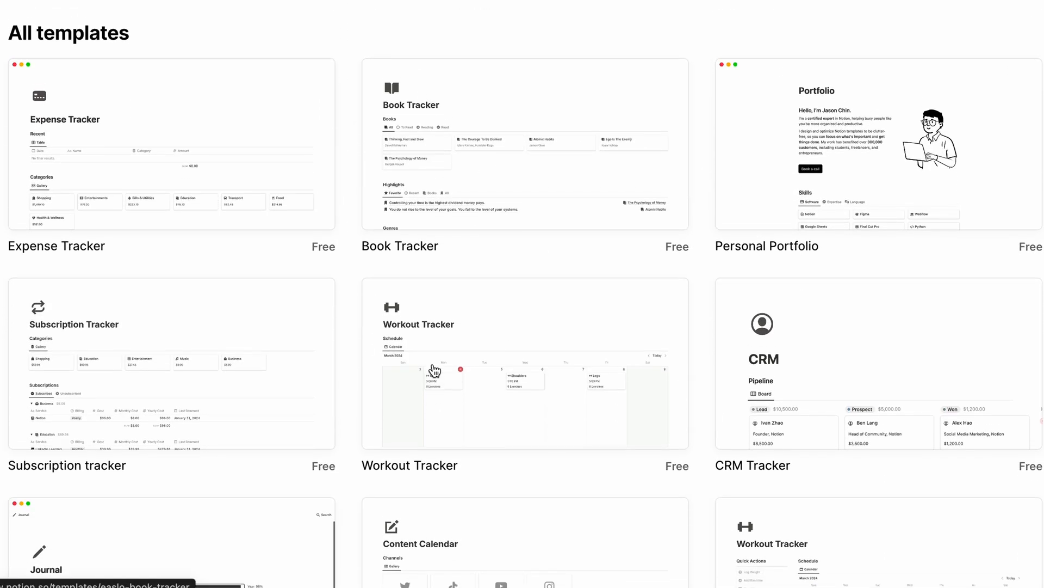
left_click(170, 147)
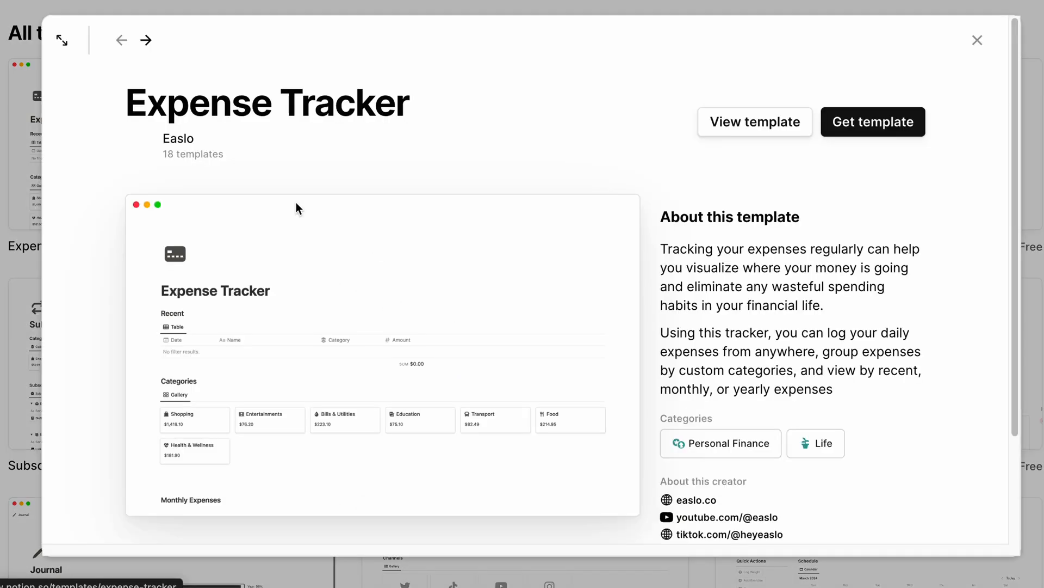
left_click(977, 40)
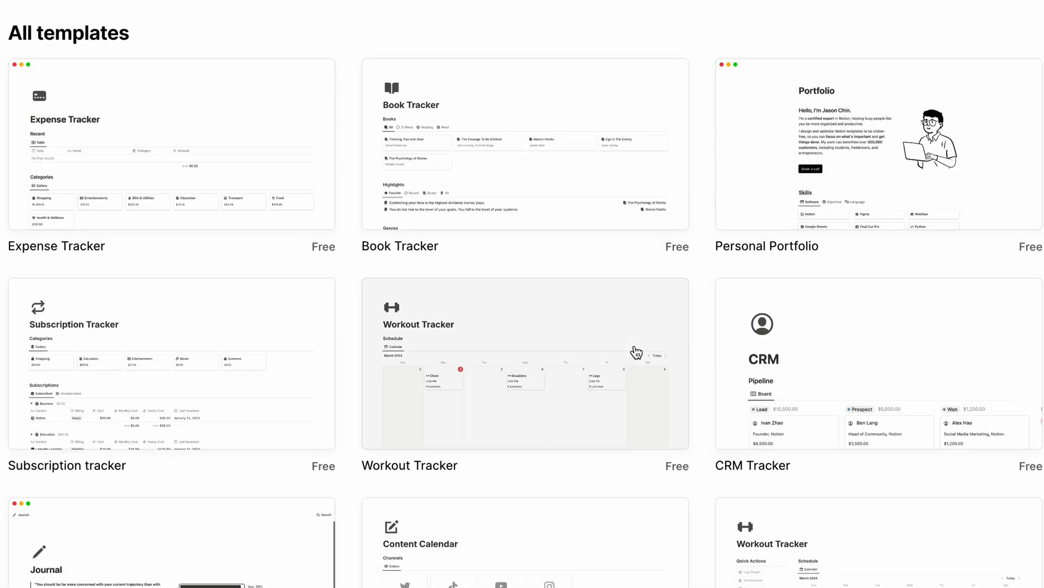
scroll("down", 3)
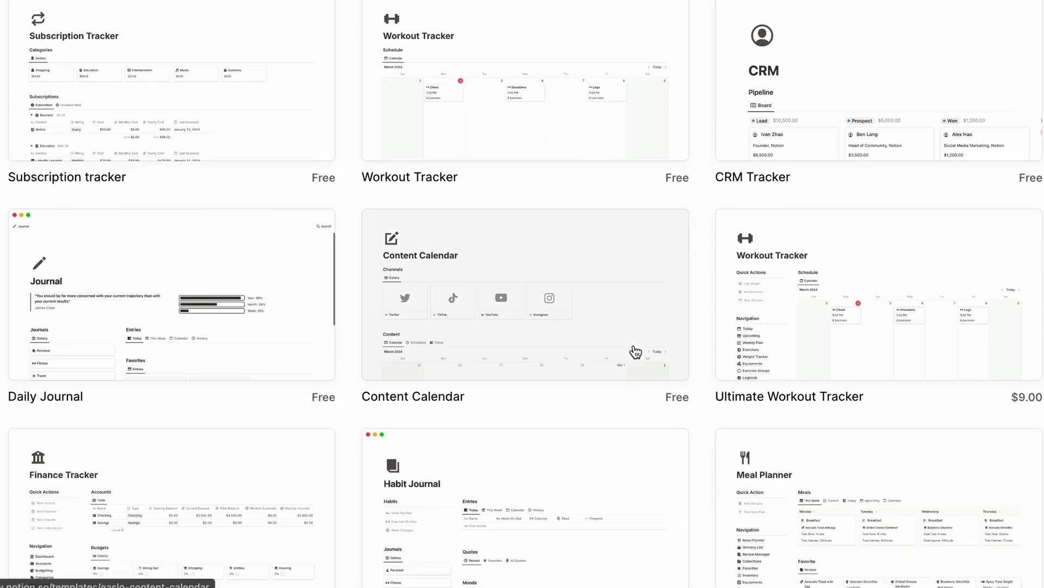